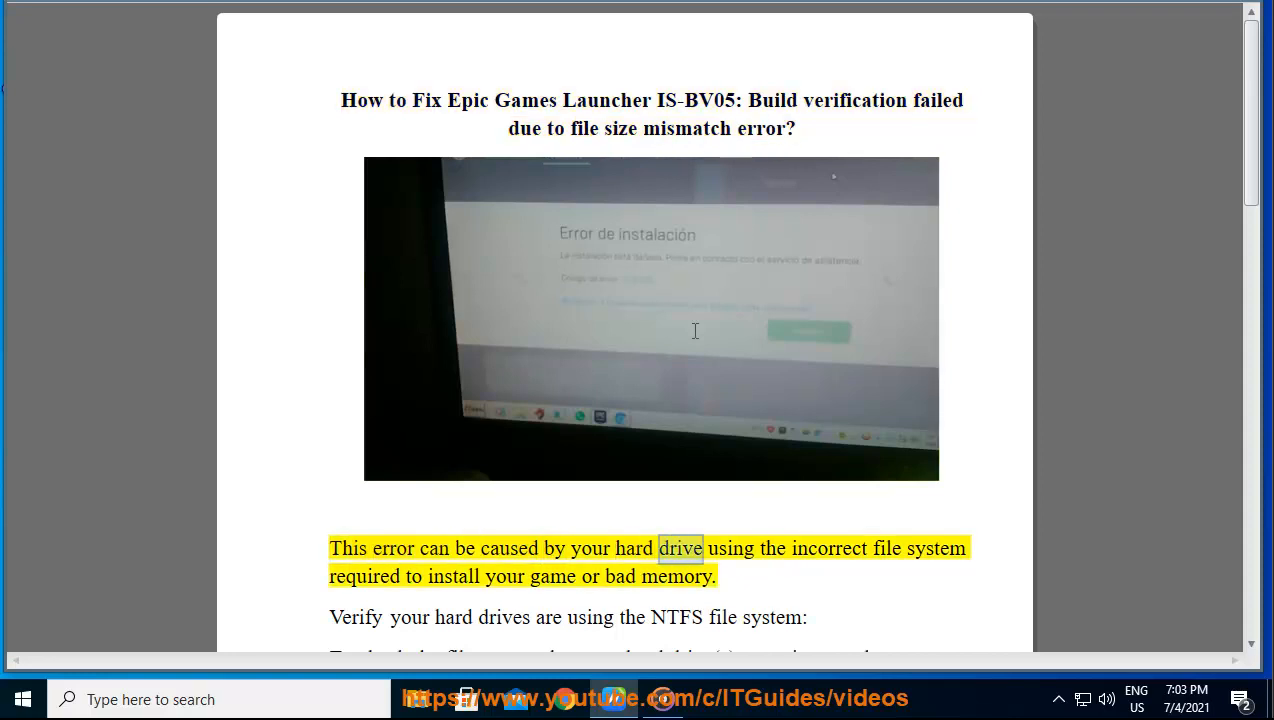
Highlight 'install' in the cause explanation and scroll down to the NTFS verification steps
double_click(454, 576)
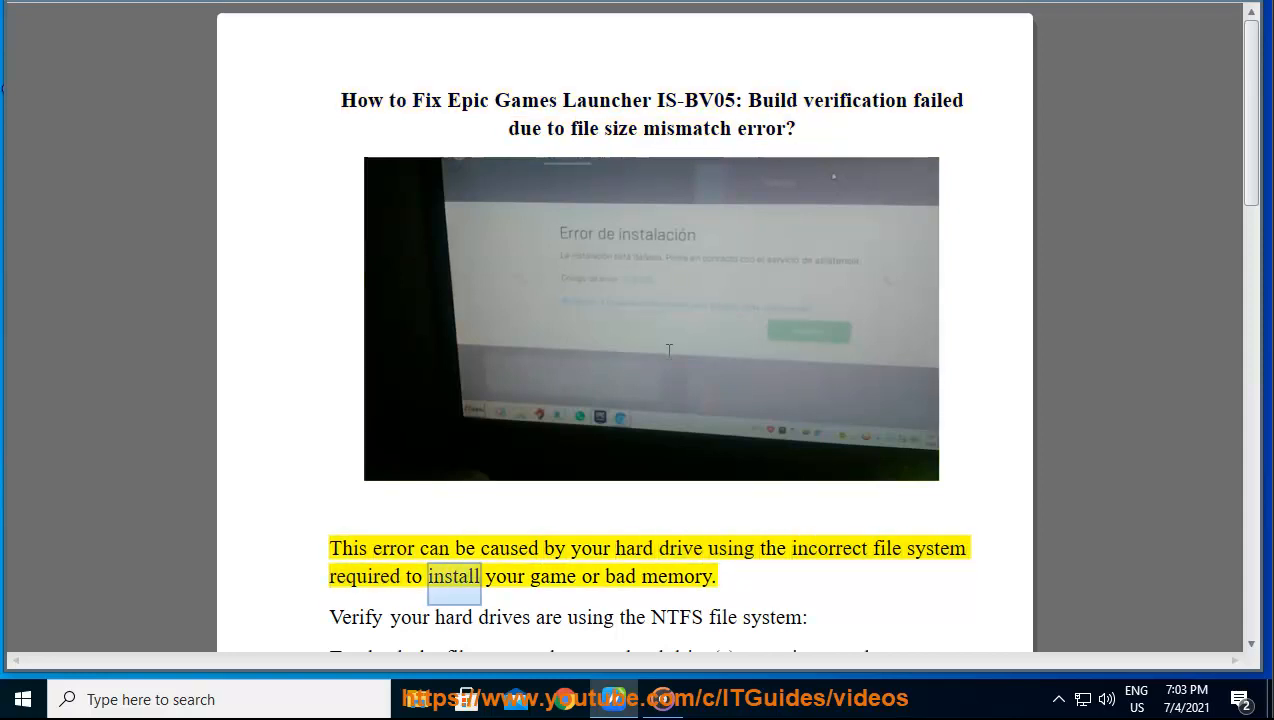
scroll("down", 3)
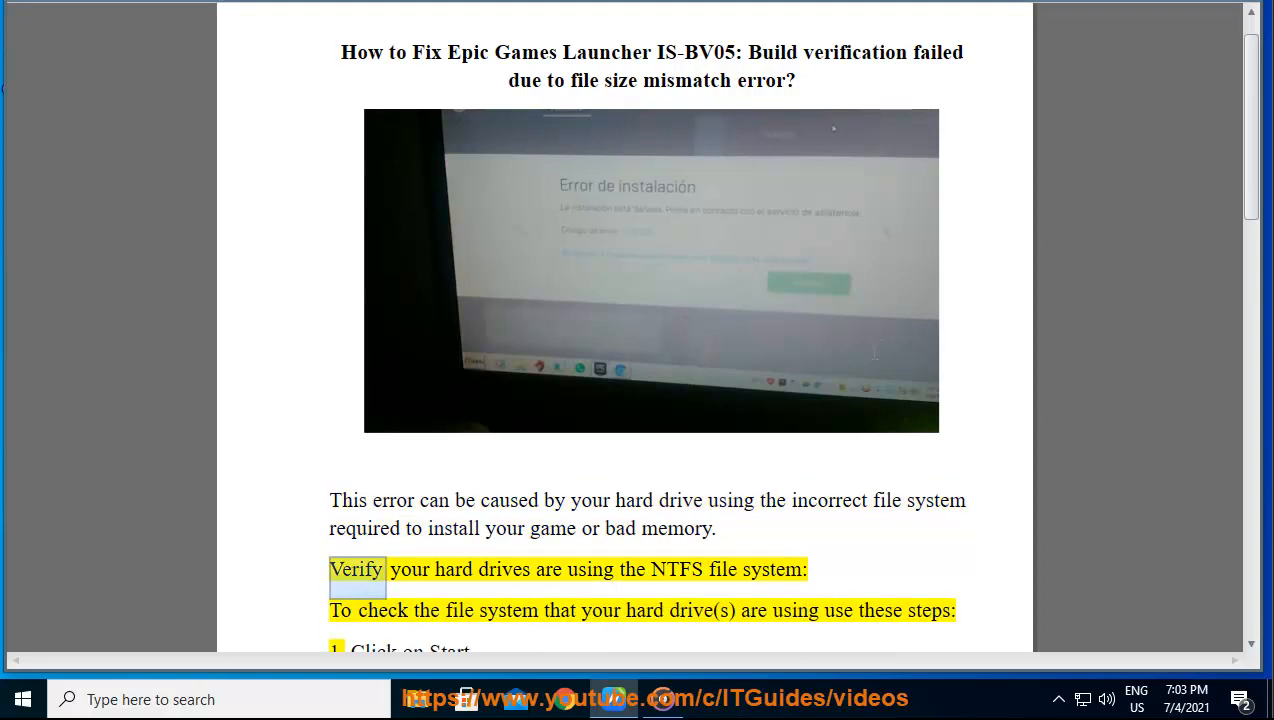
scroll("down", 3)
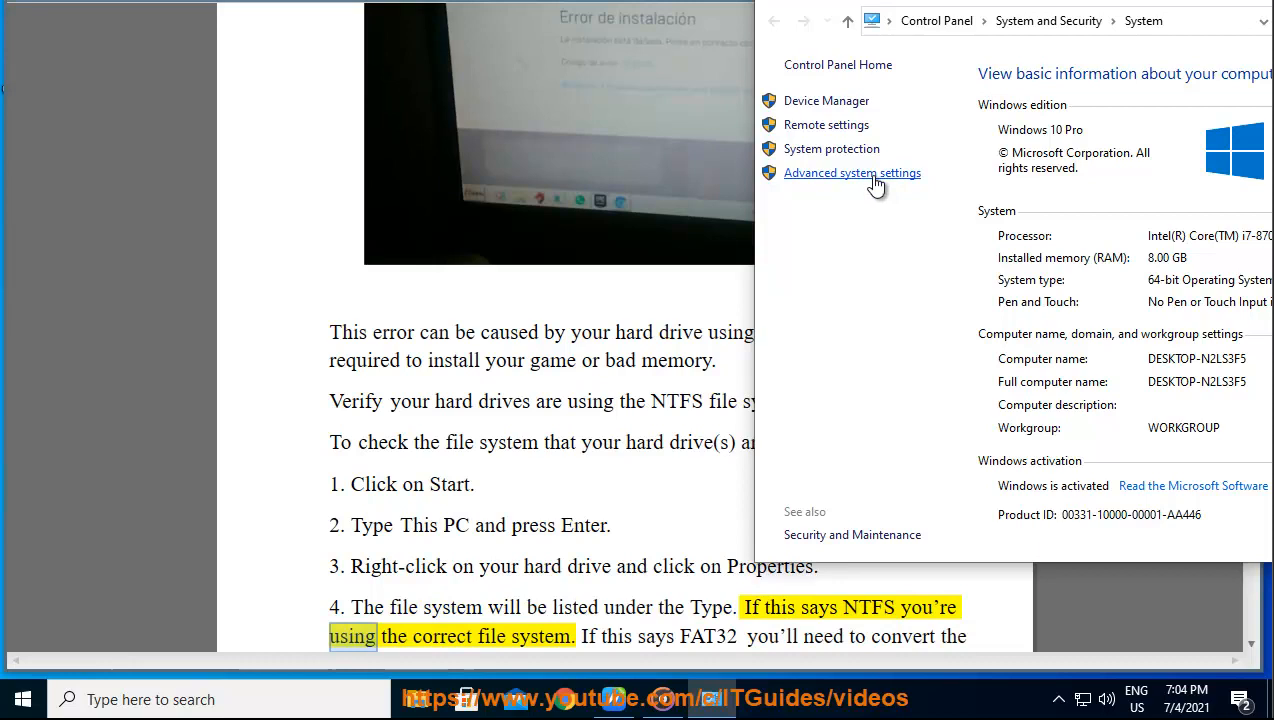
Open Advanced system settings, view the Hardware tab, then return to the fix guide
left_click(851, 172)
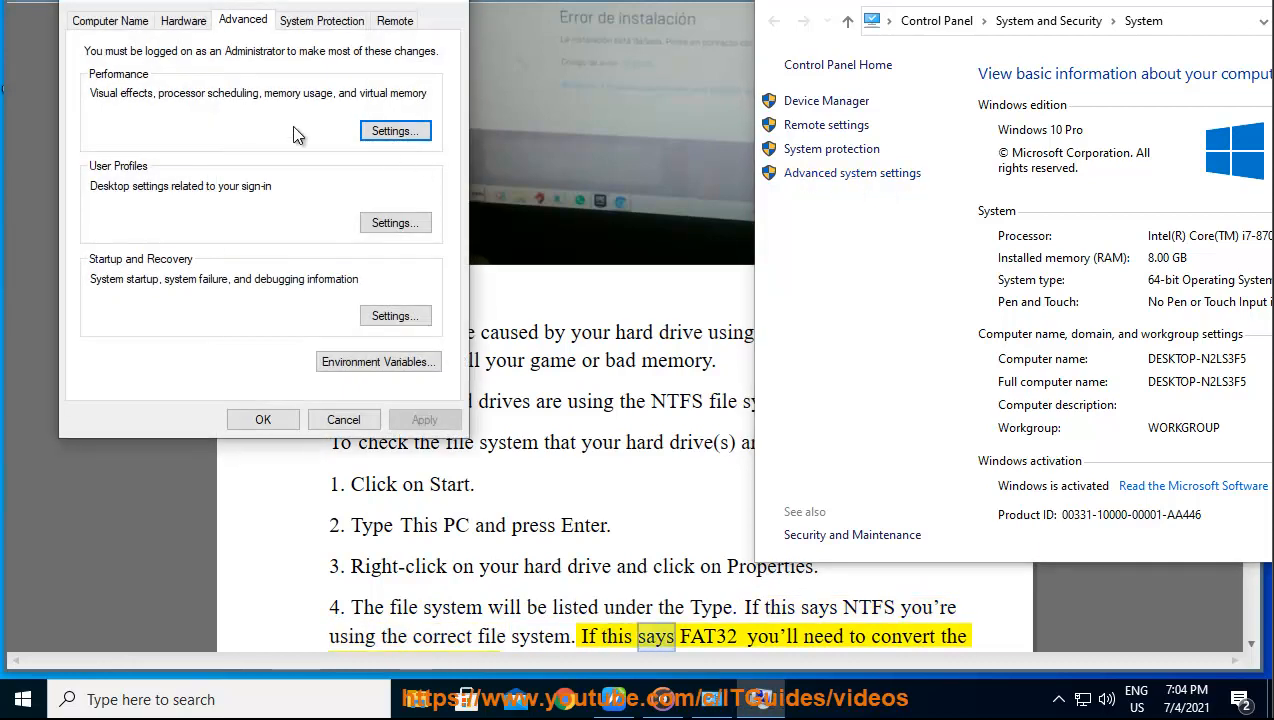
left_click(183, 20)
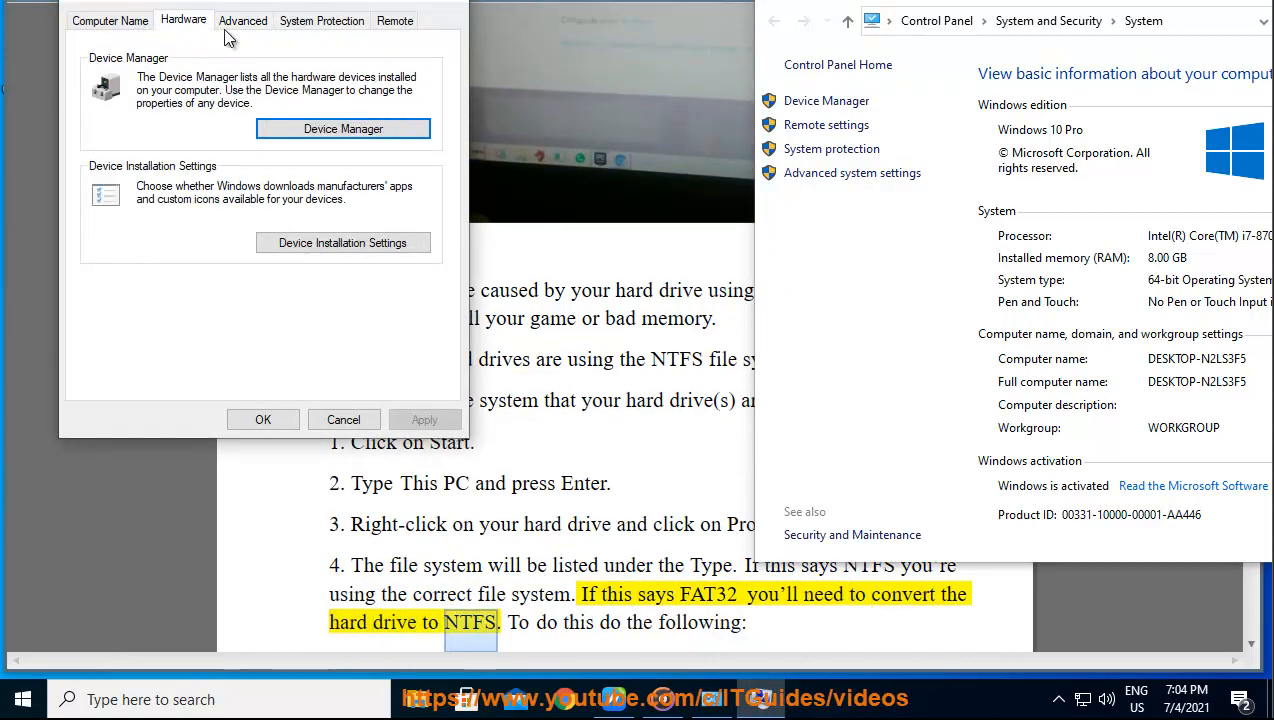
left_click(242, 20)
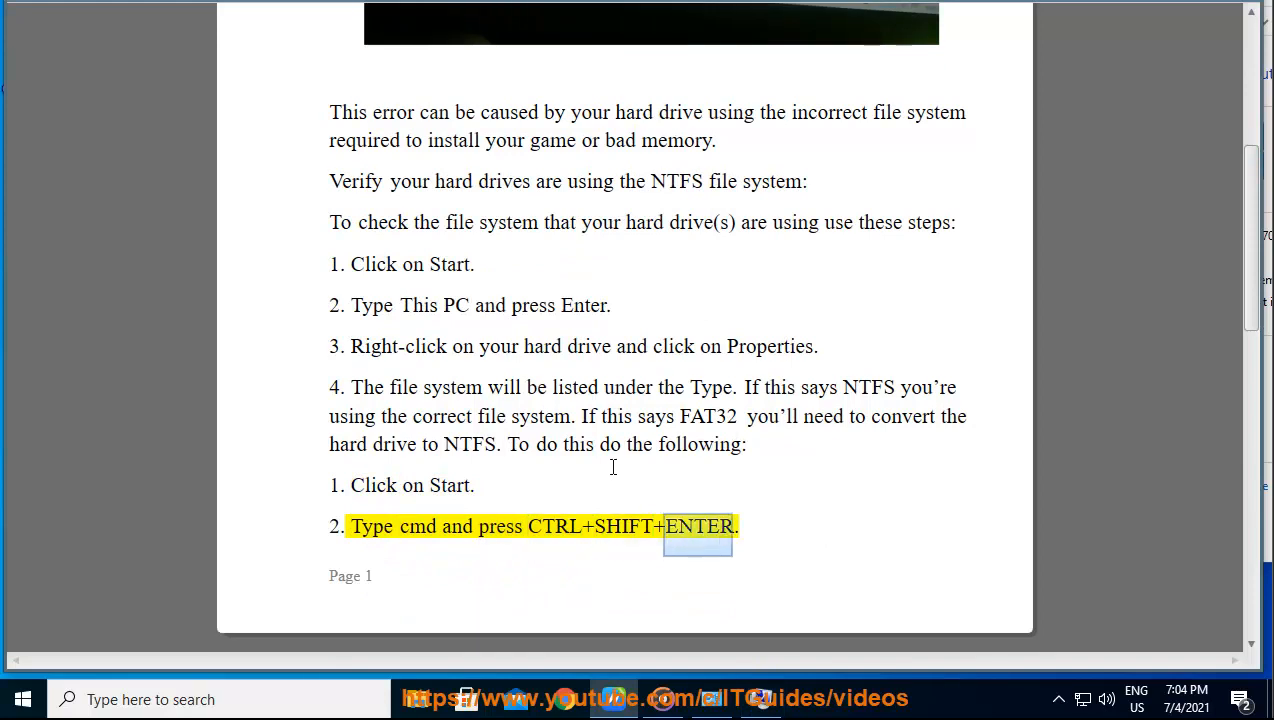
Scroll to the convert C: /FS:NTFS step, marking 'press' and typing 'command Prompt'
scroll("down", 3)
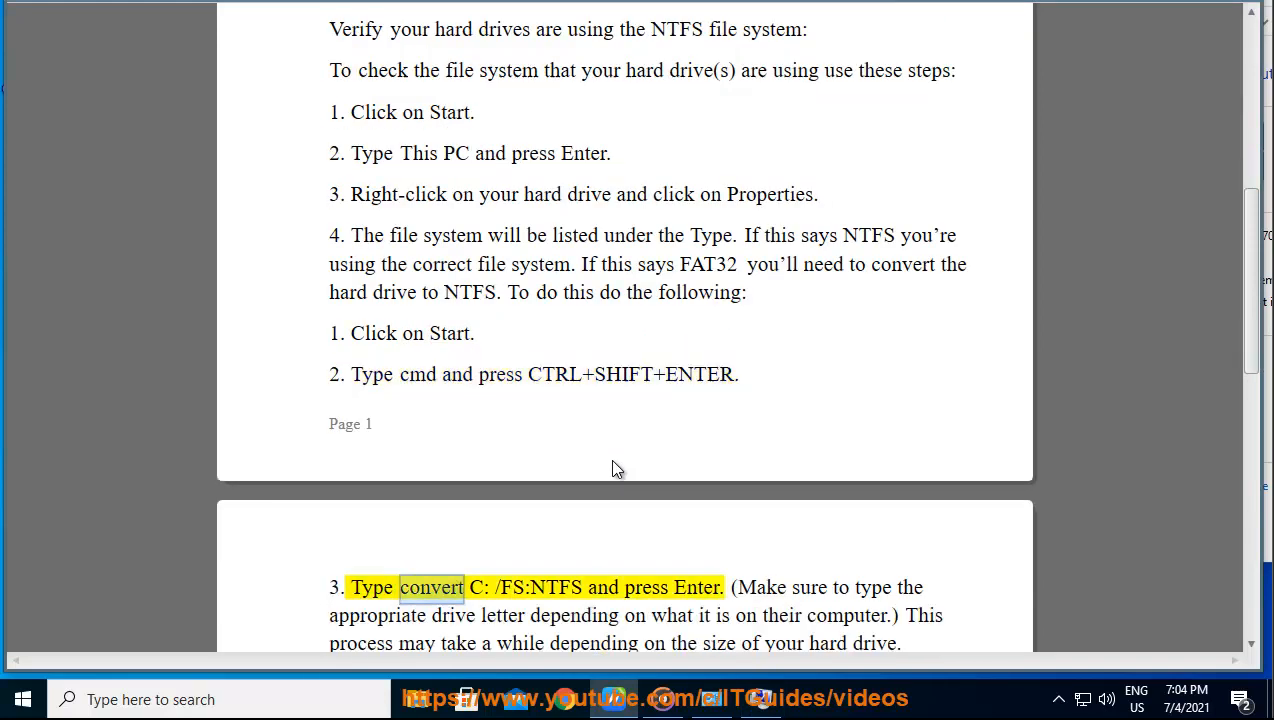
double_click(646, 587)
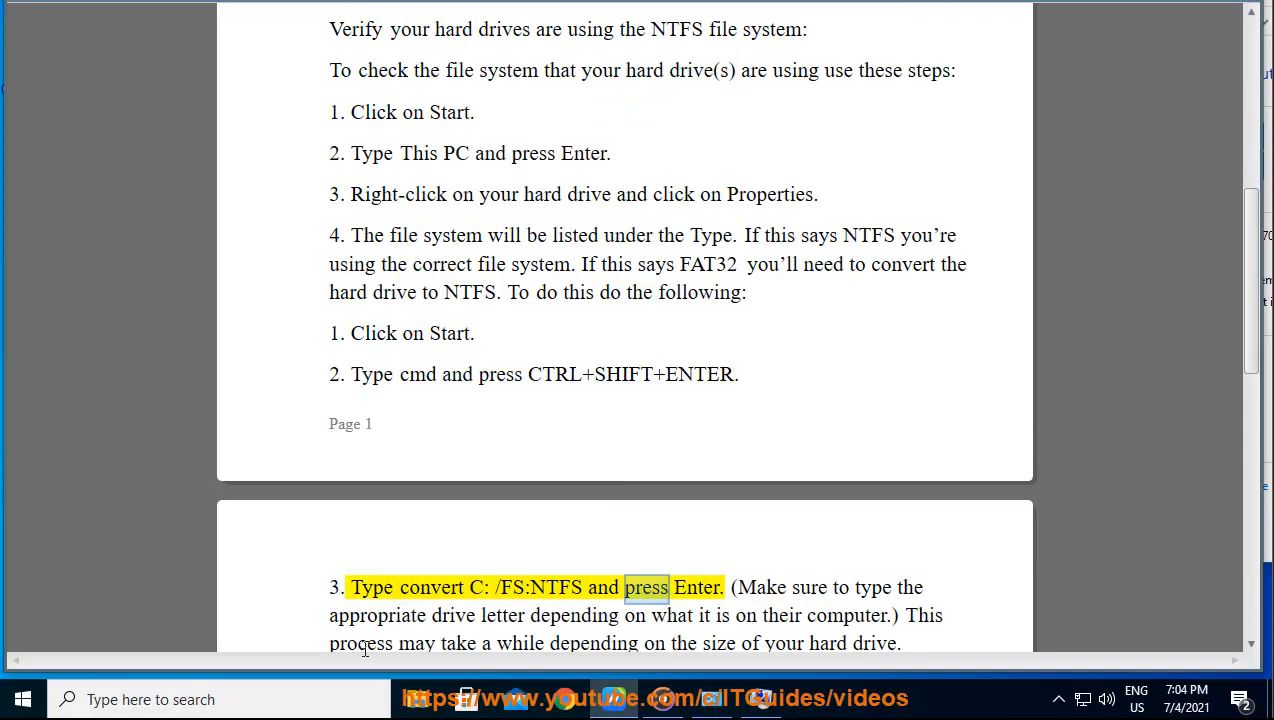
type("command Prompt")
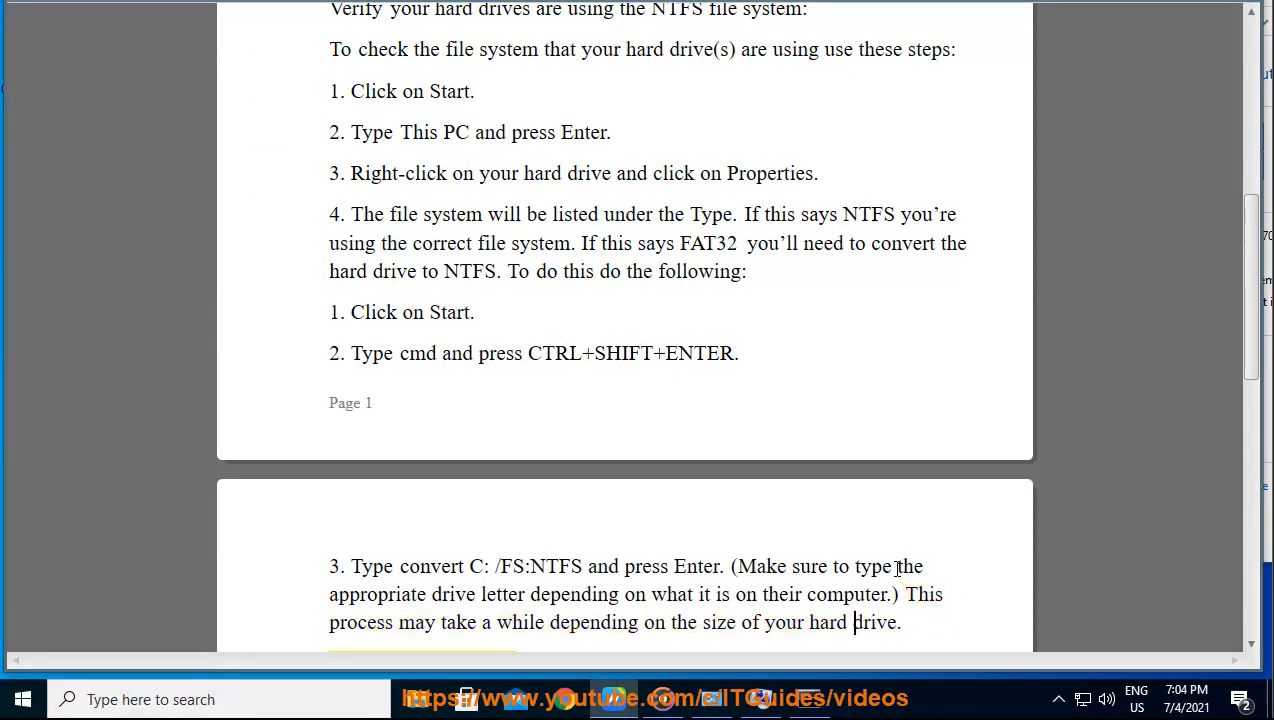
Scroll to the Perform memory test section, marking 'computer' in the RAM warning
scroll("down", 3)
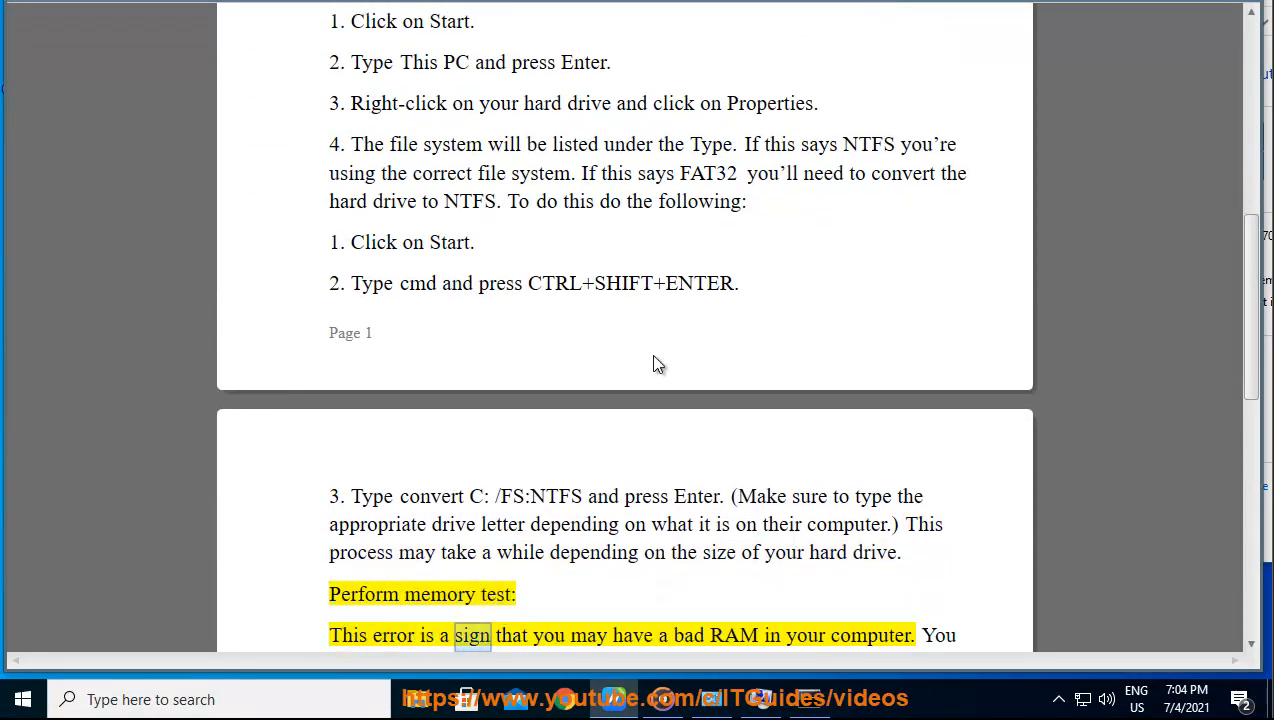
double_click(870, 635)
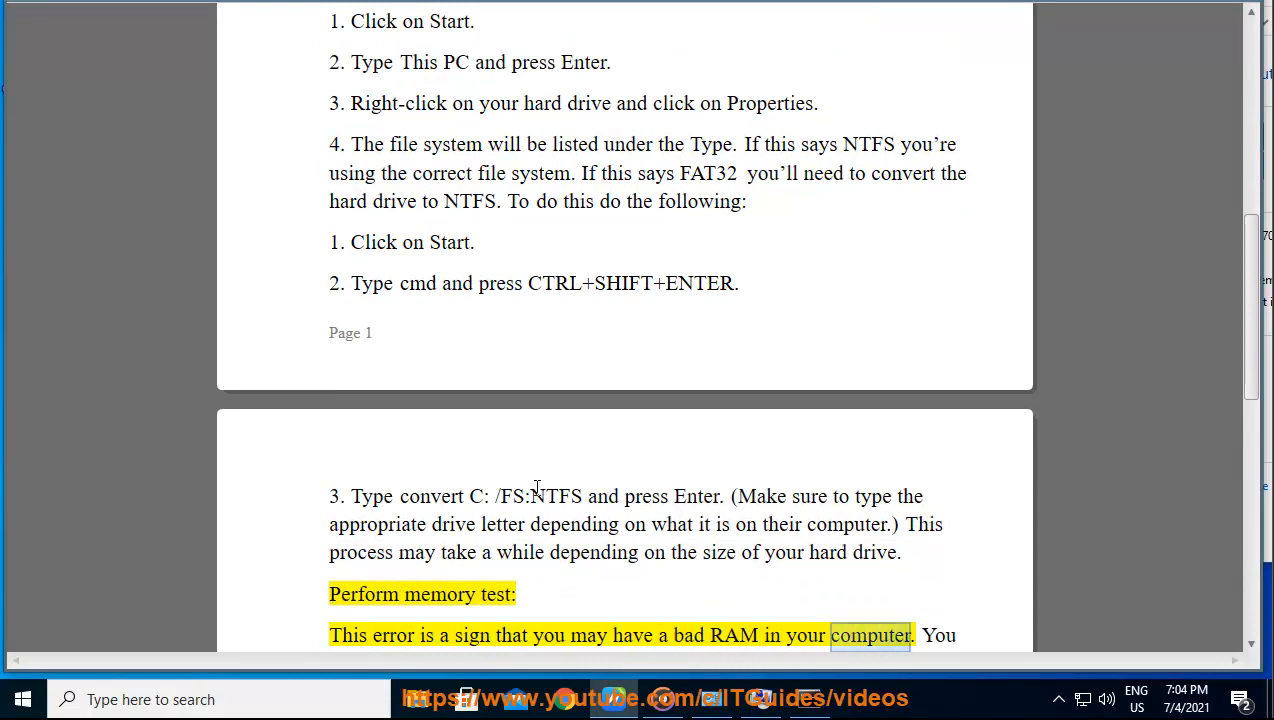
scroll("down", 3)
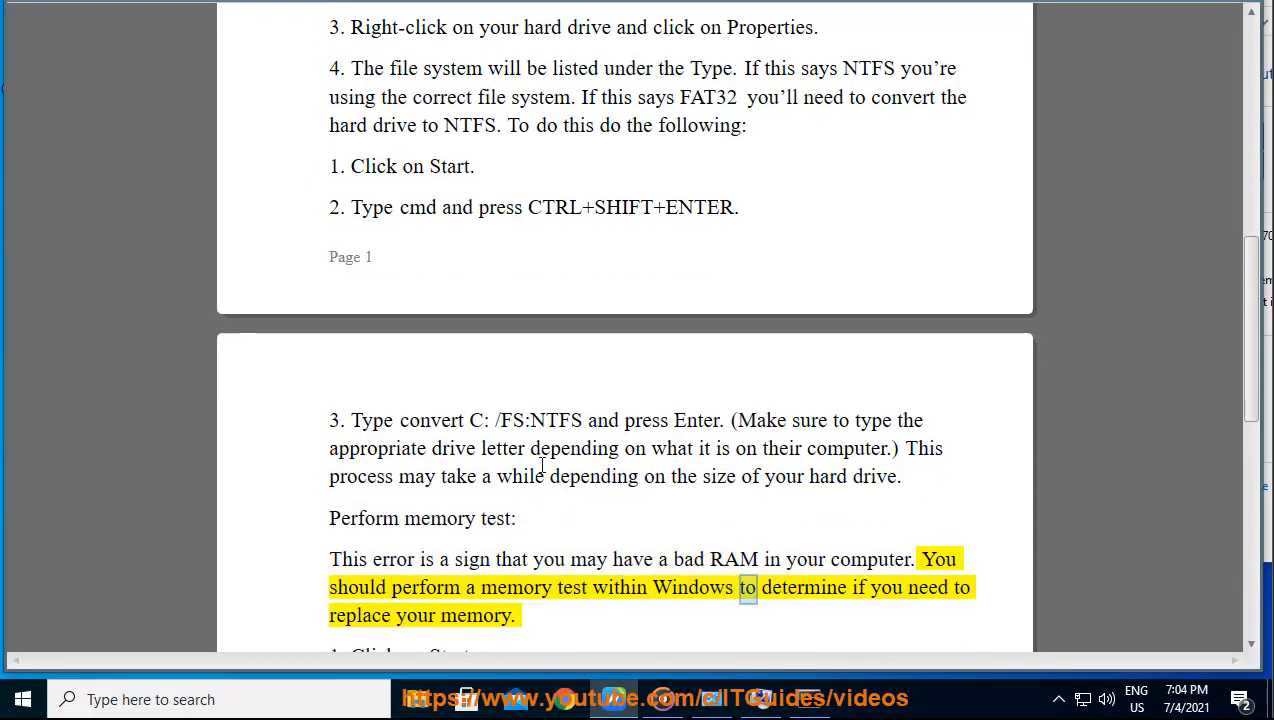
scroll("down", 3)
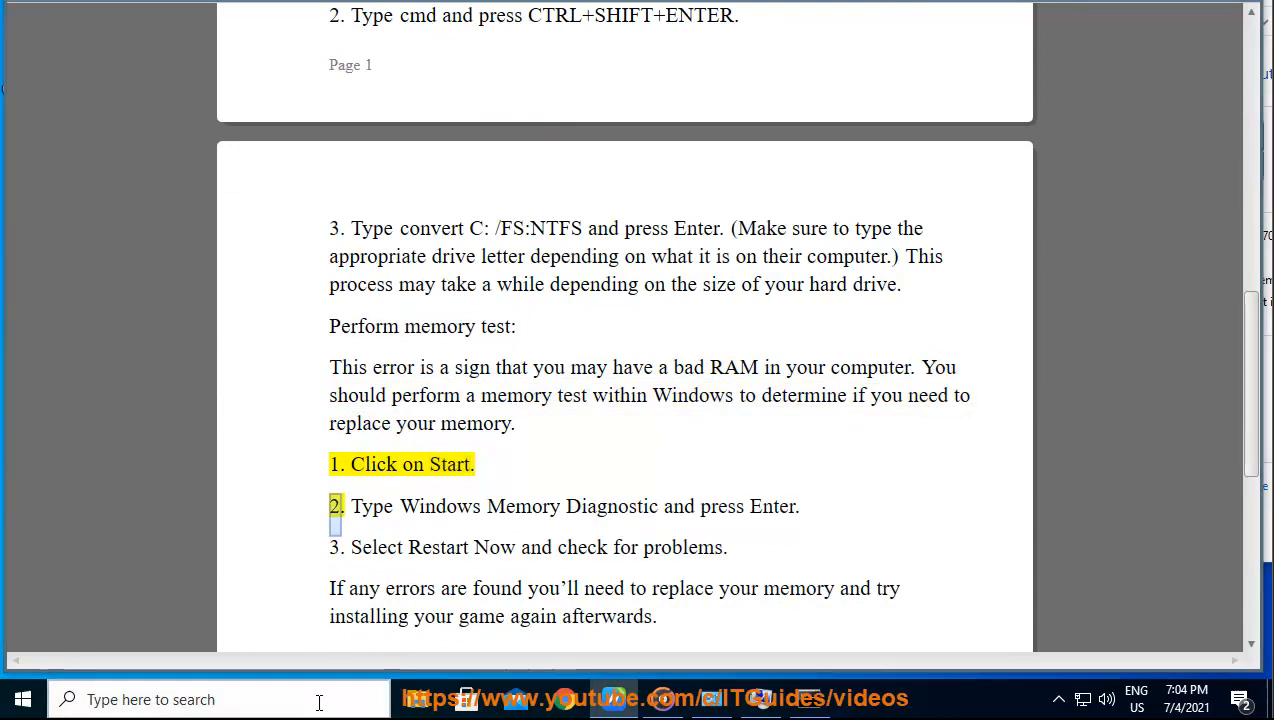
type("dia")
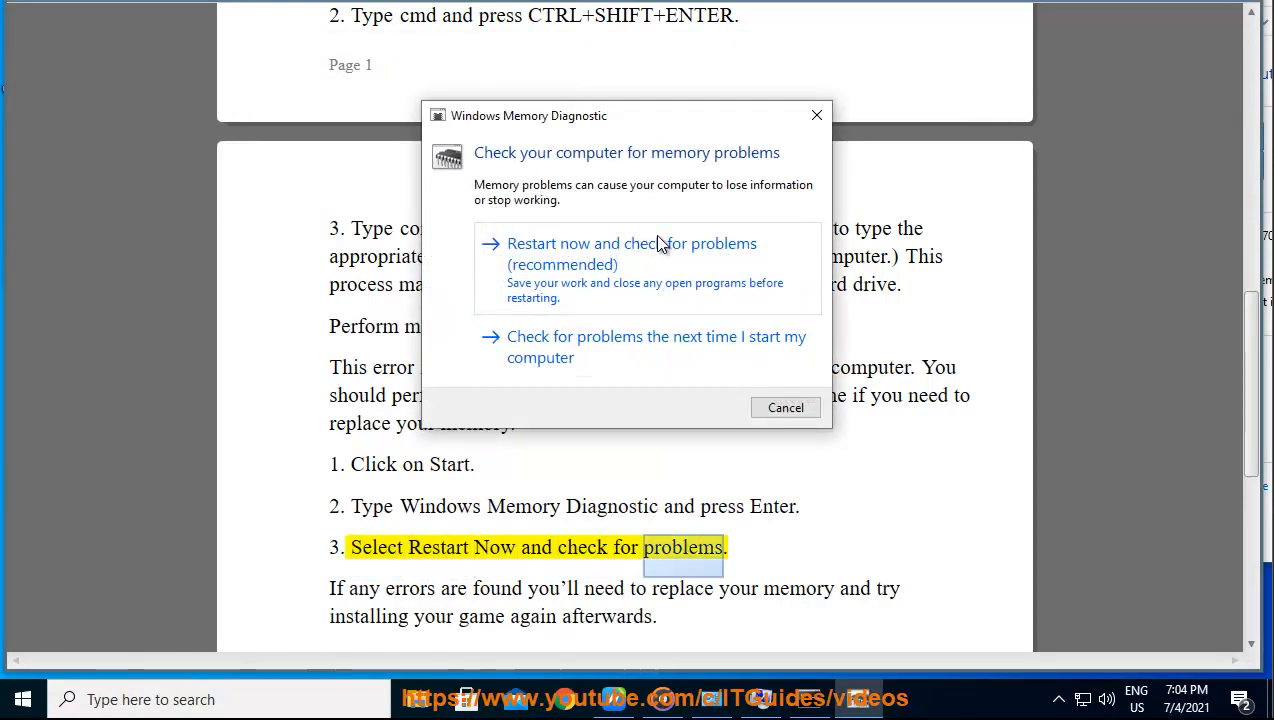
left_click(785, 407)
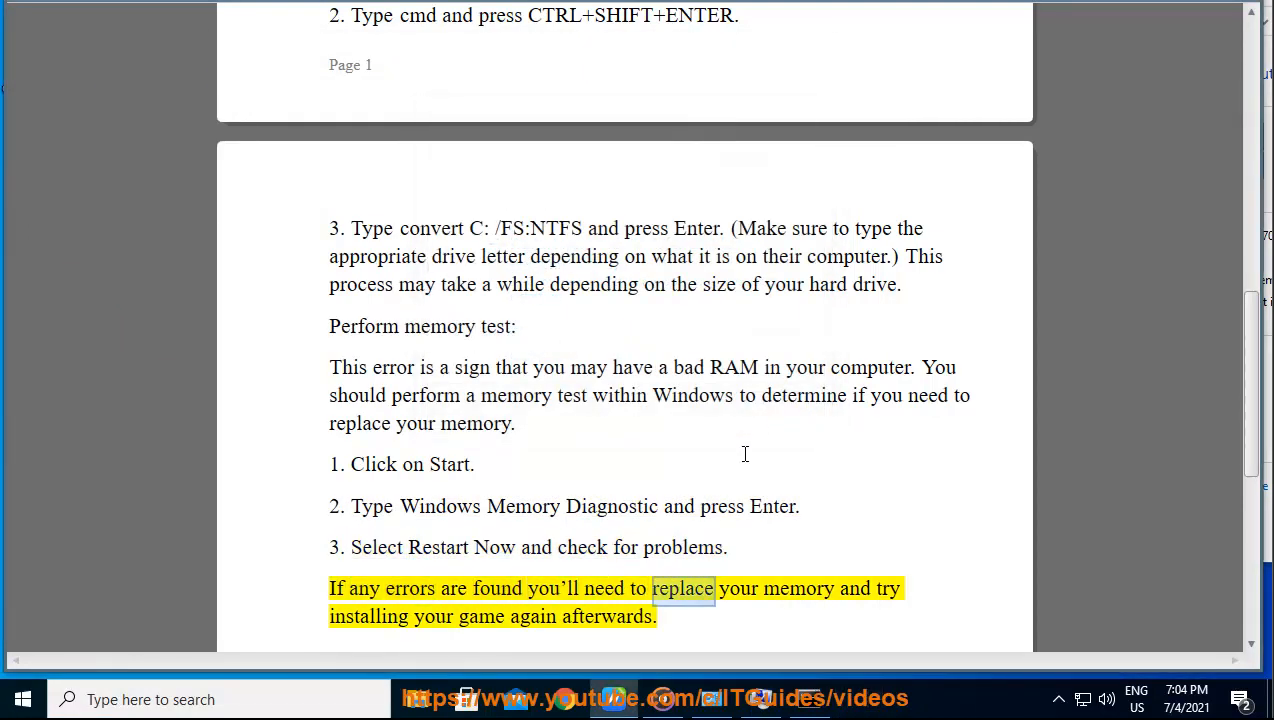
double_click(607, 616)
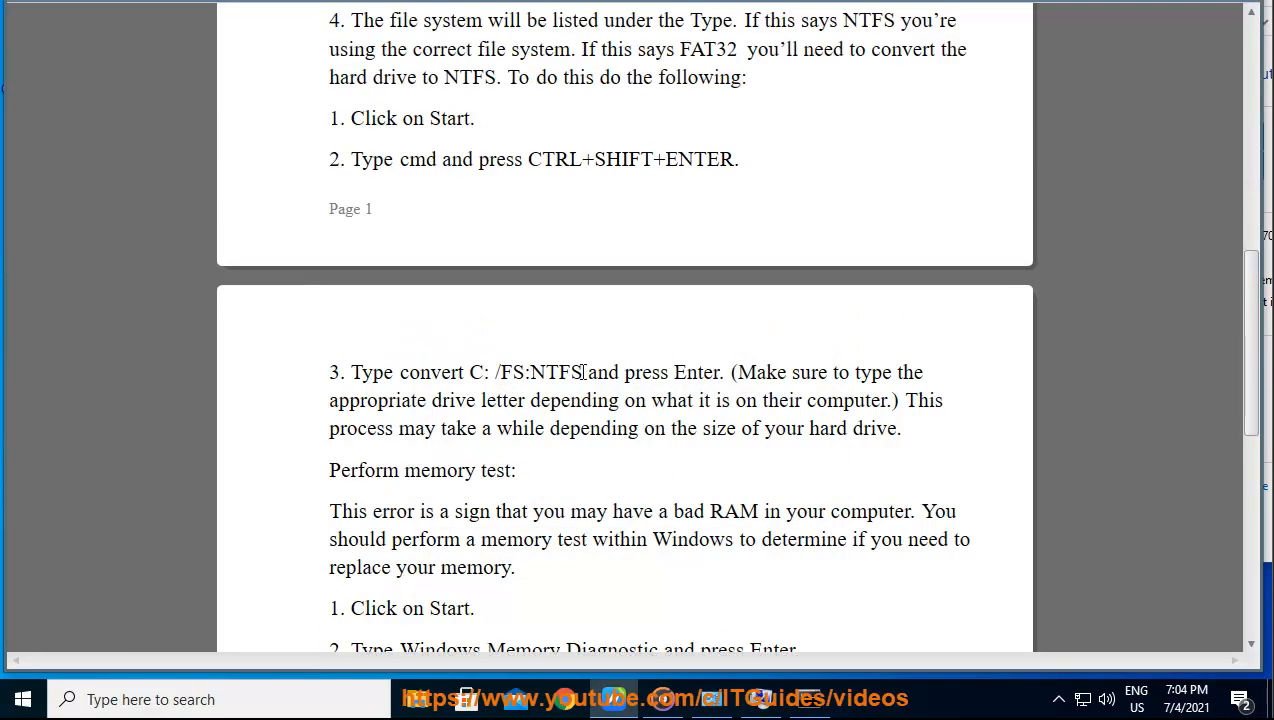
left_click_drag(399, 372, 530, 372)
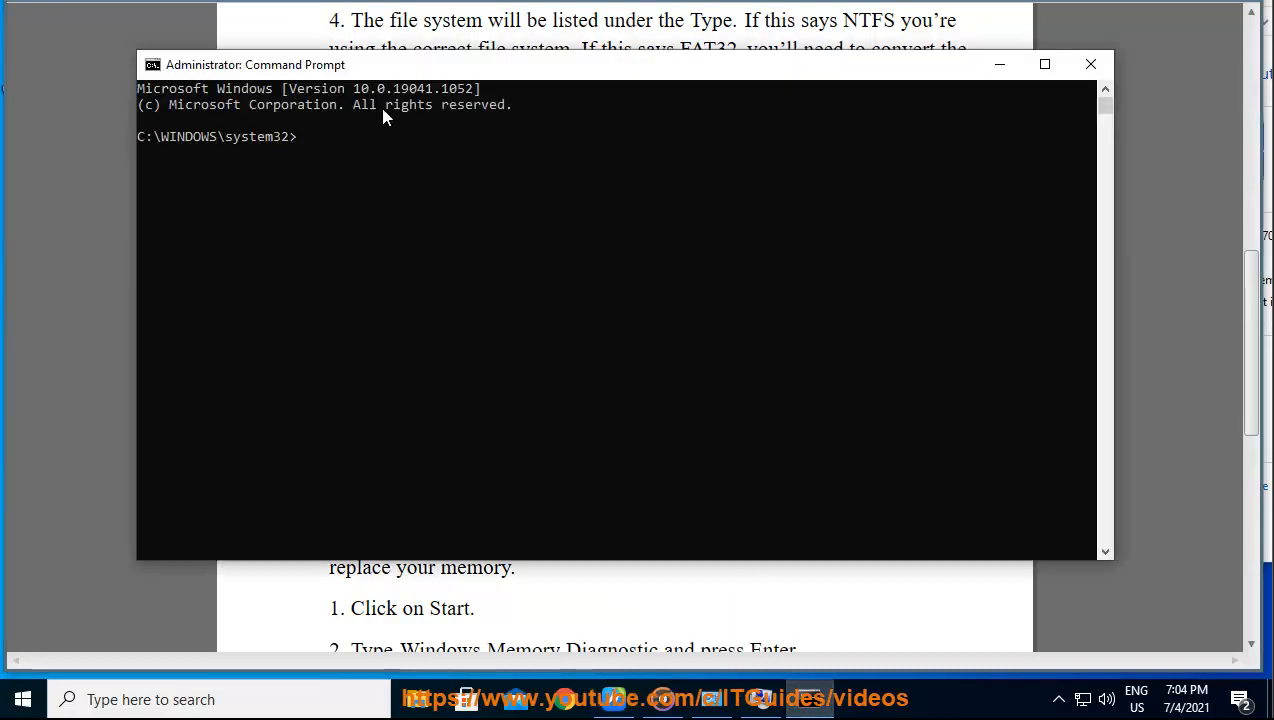
Close the Administrator Command Prompt window to return to the guide
left_click(182, 231)
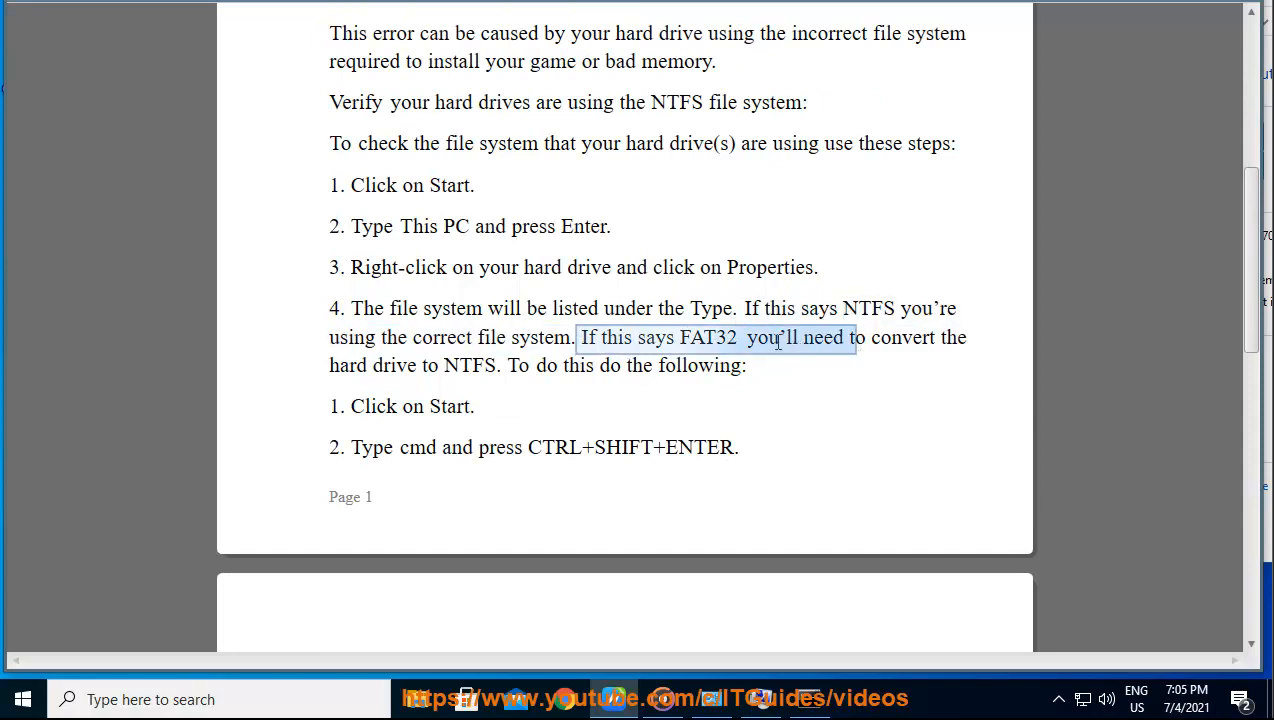
Open File Explorer on This PC, showing Local Disk (C:) and the DVD drive
left_click(778, 337)
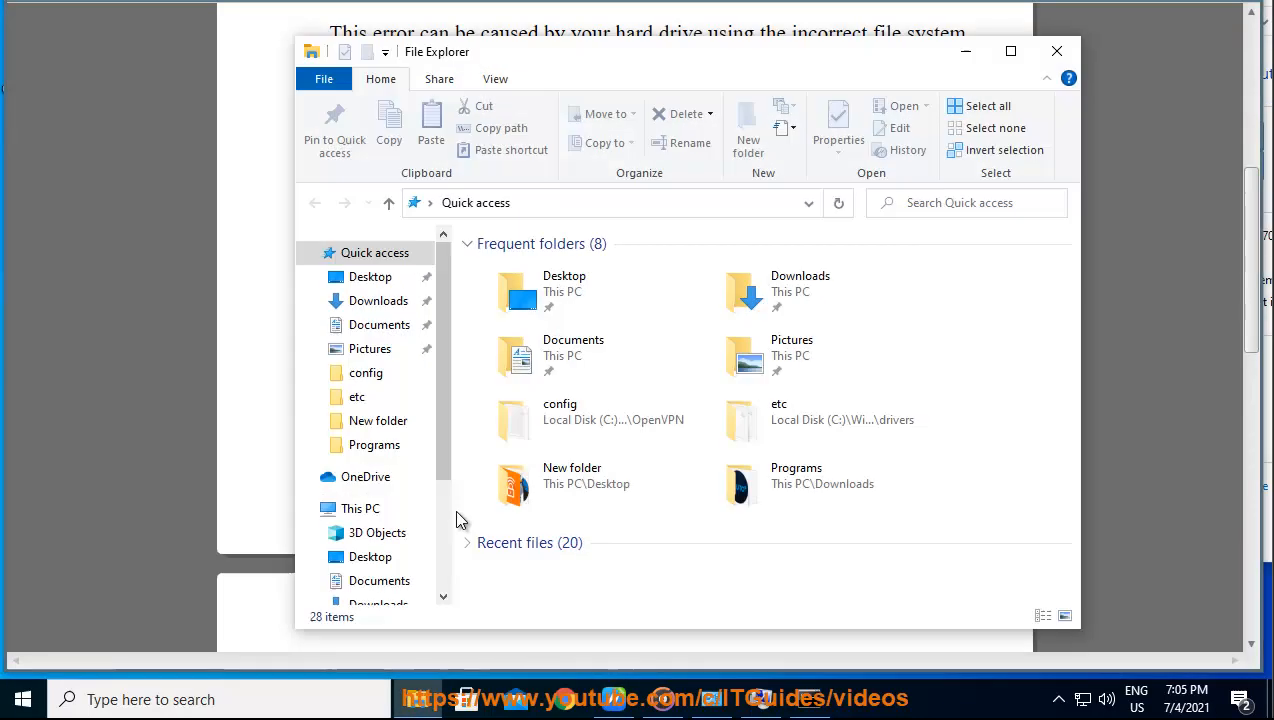
left_click(360, 508)
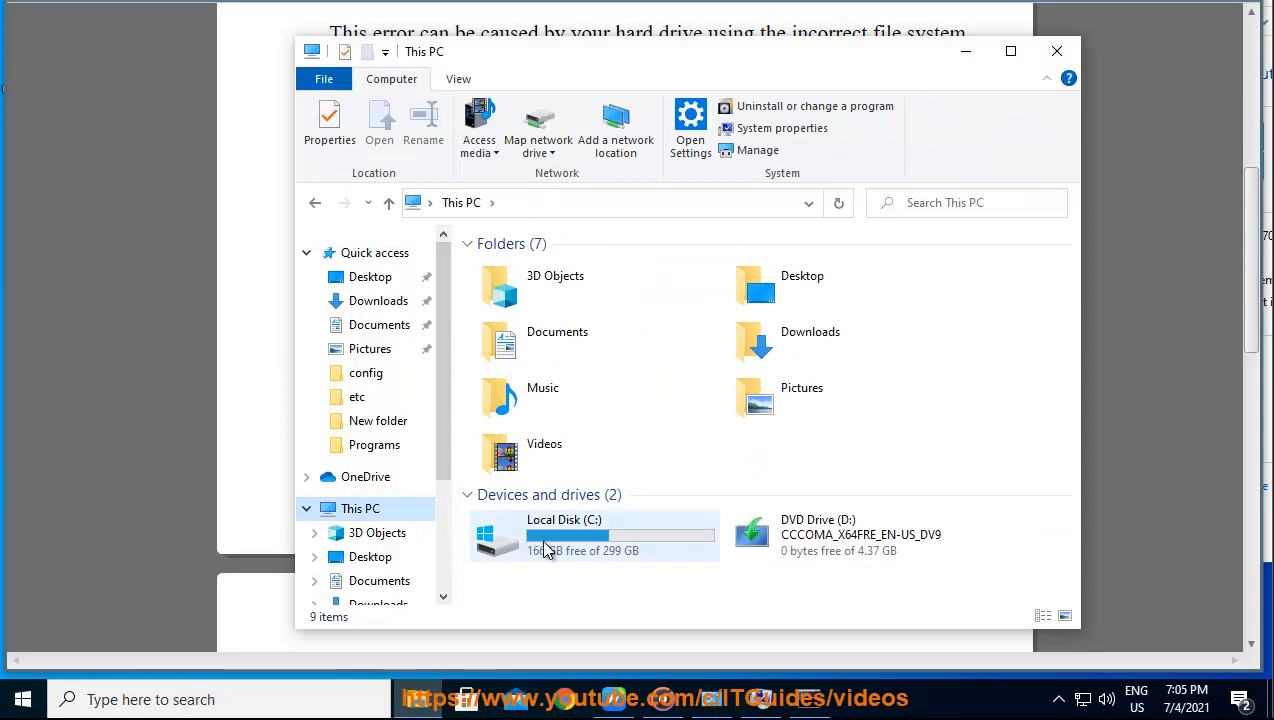